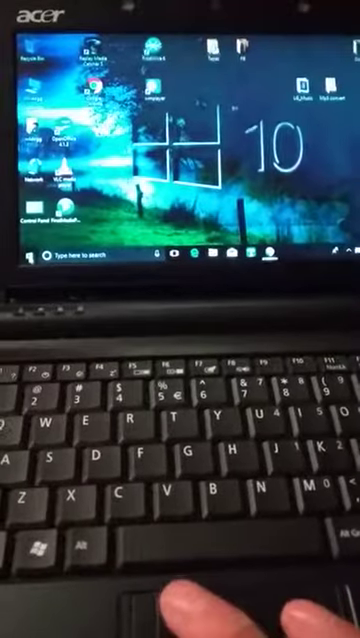
Open the Windows 10 Start menu showing the app list and live tiles.
click(12, 256)
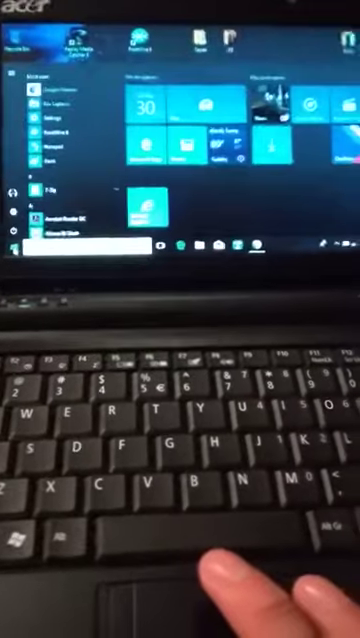